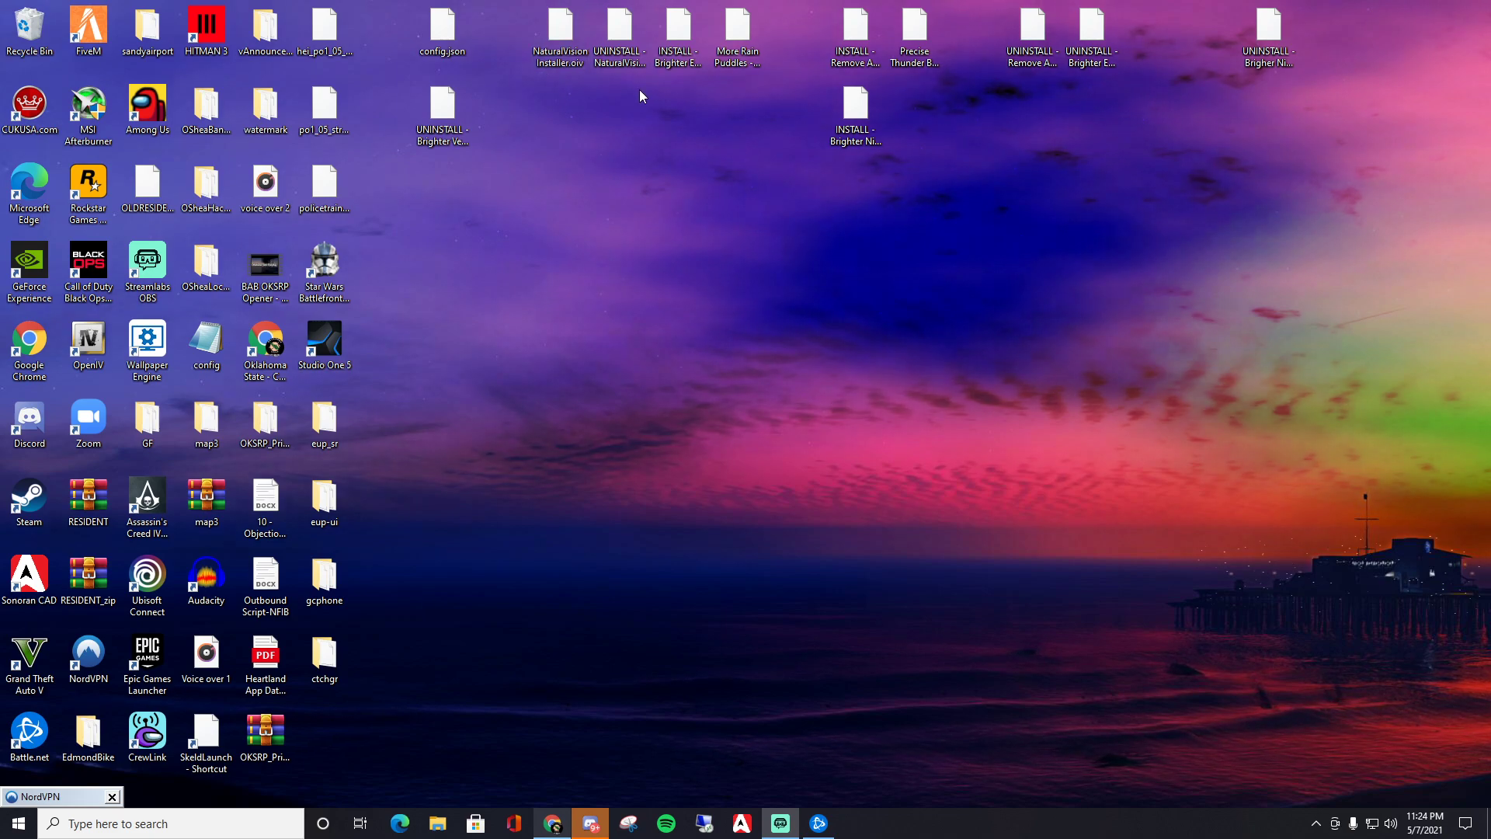
mouse_move(625, 218)
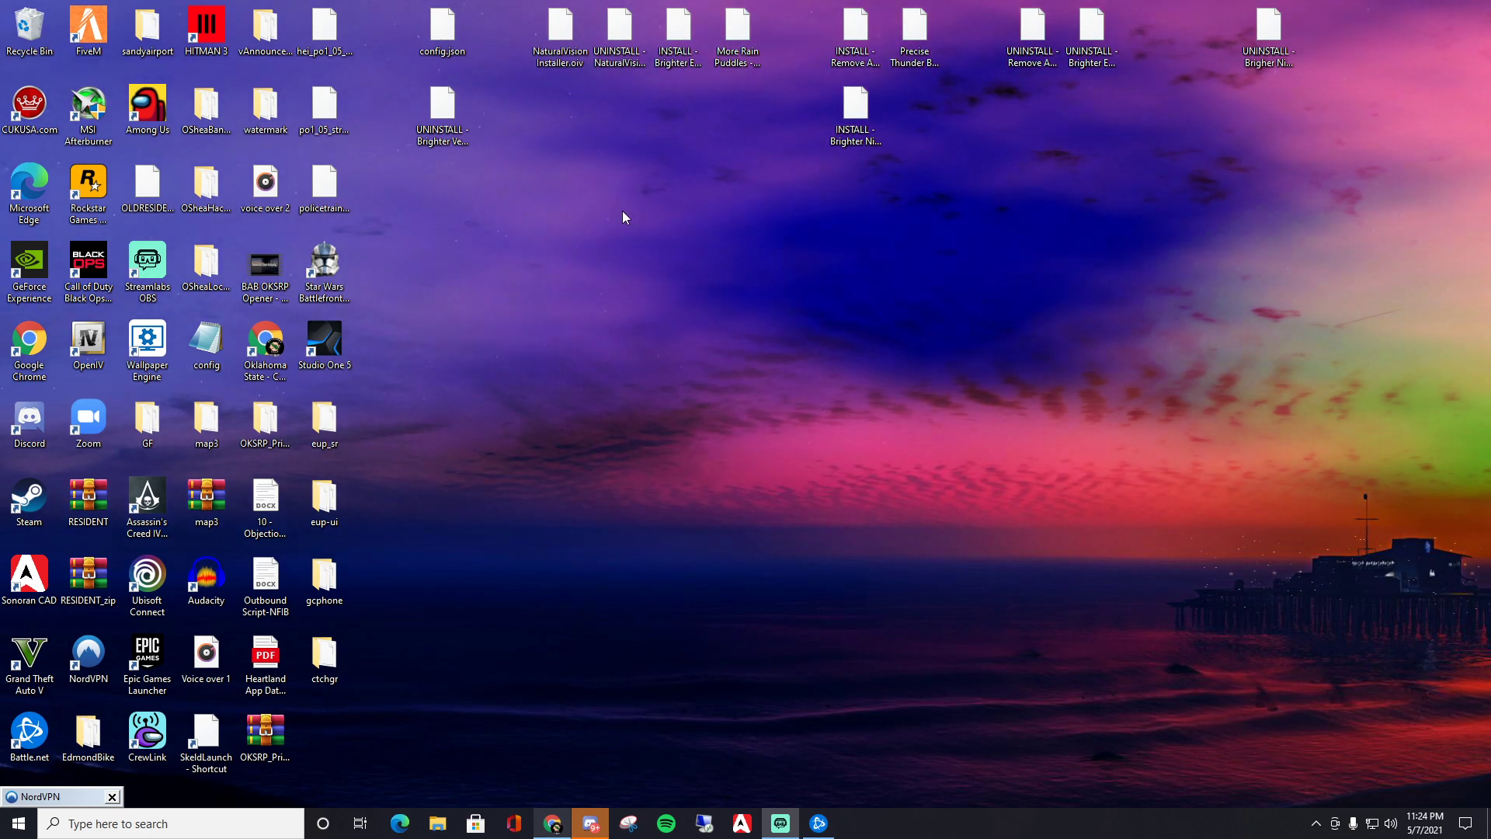
- Show the context menu for the FiveM desktop shortcut
left_click(83, 26)
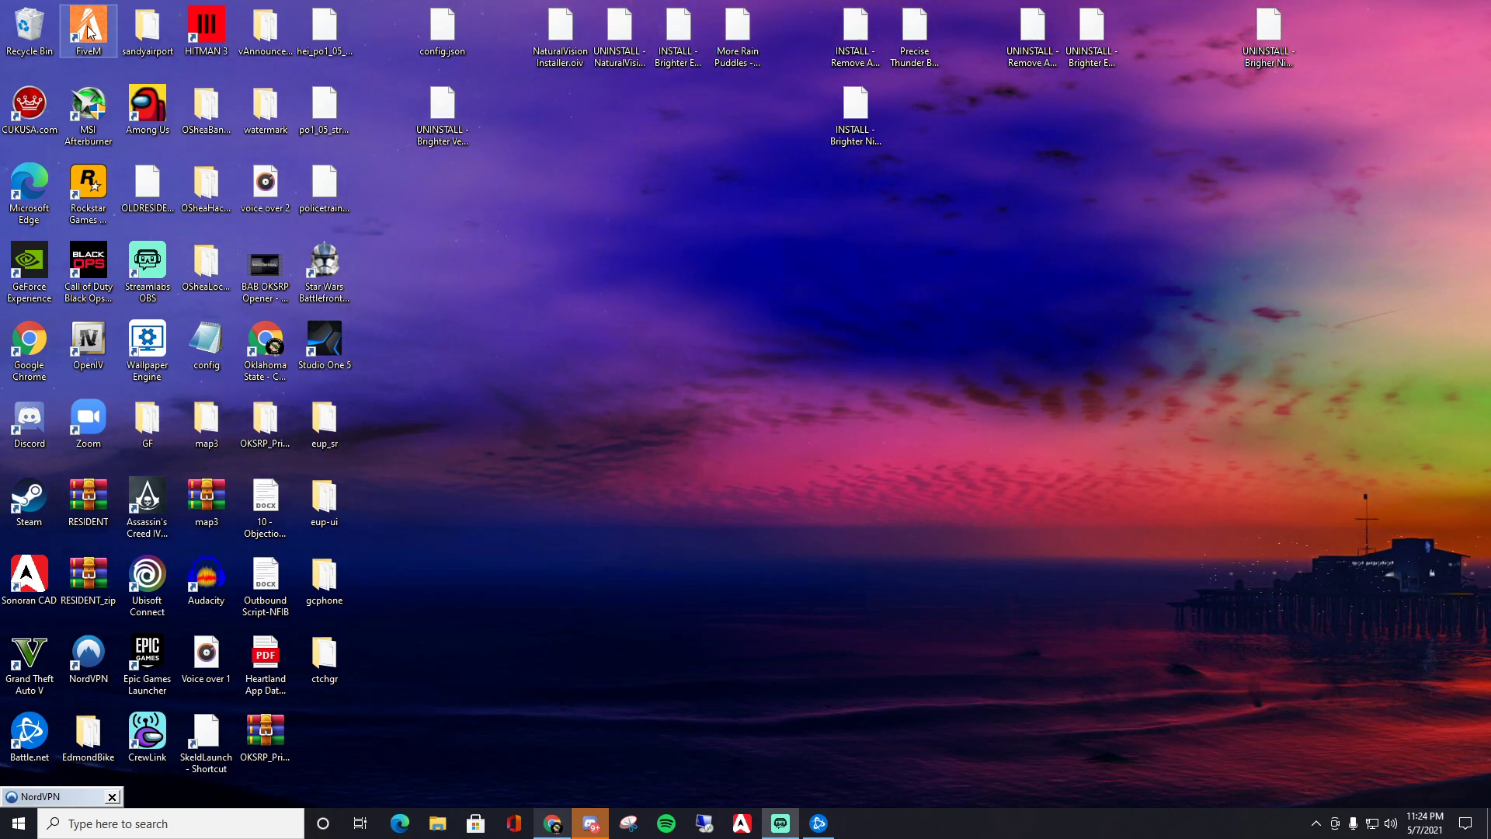
right_click(85, 23)
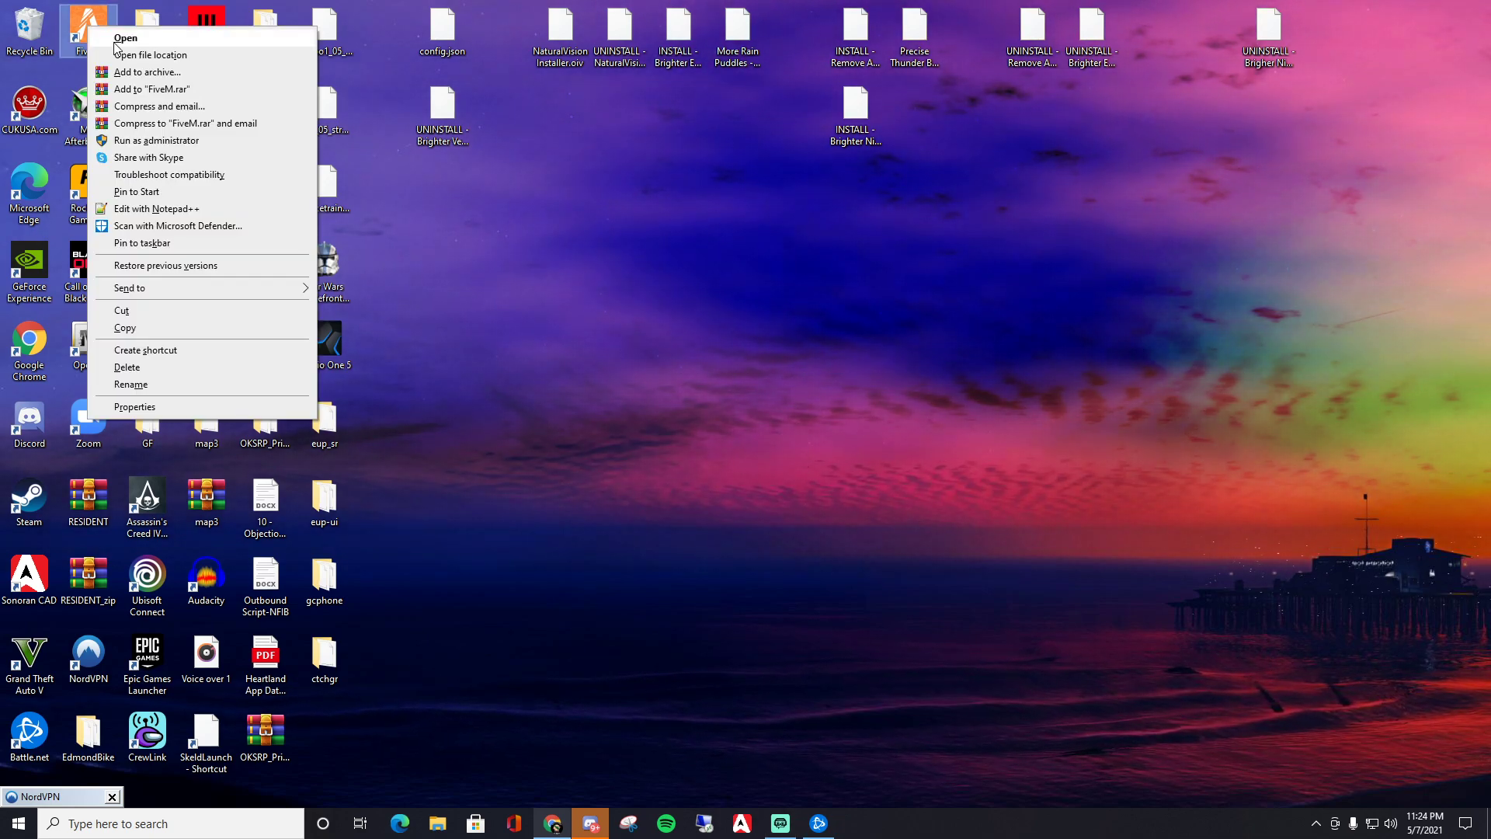
- Go from FiveM's install location into FiveM Application Data\data, peeking into server-cache and returning
left_click(150, 55)
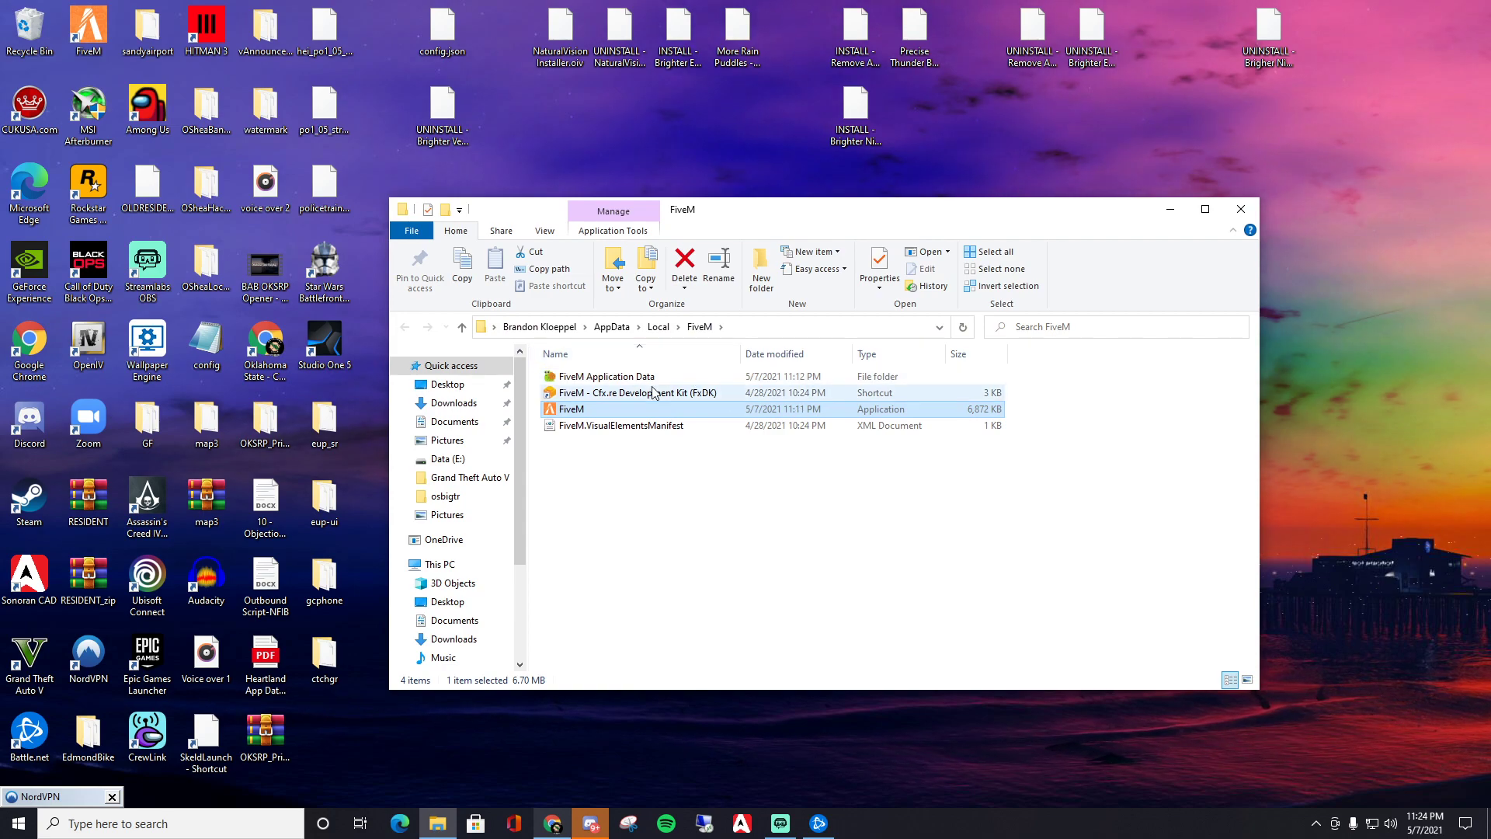
double_click(607, 376)
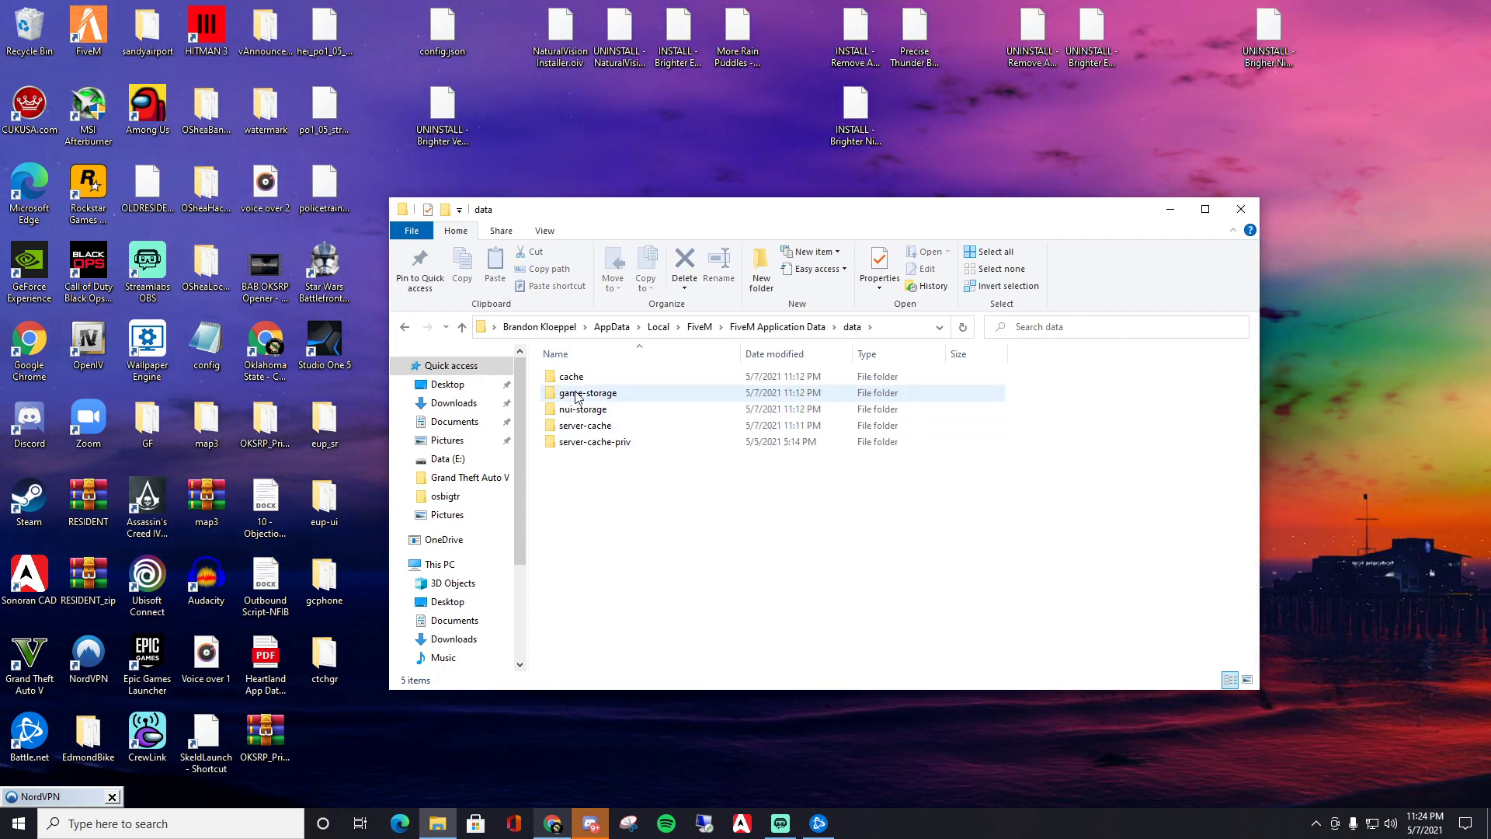
double_click(571, 376)
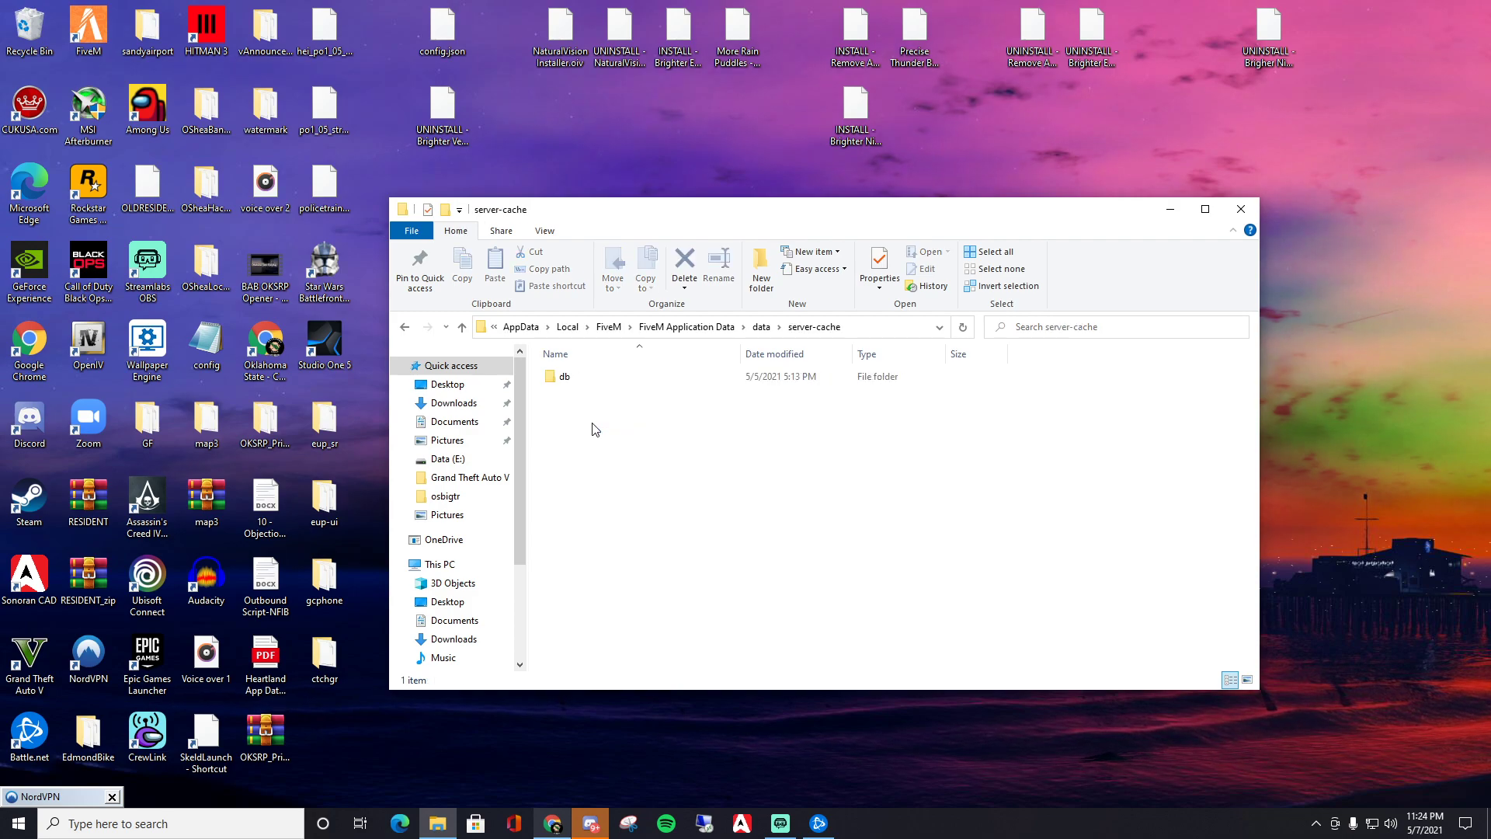
double_click(564, 376)
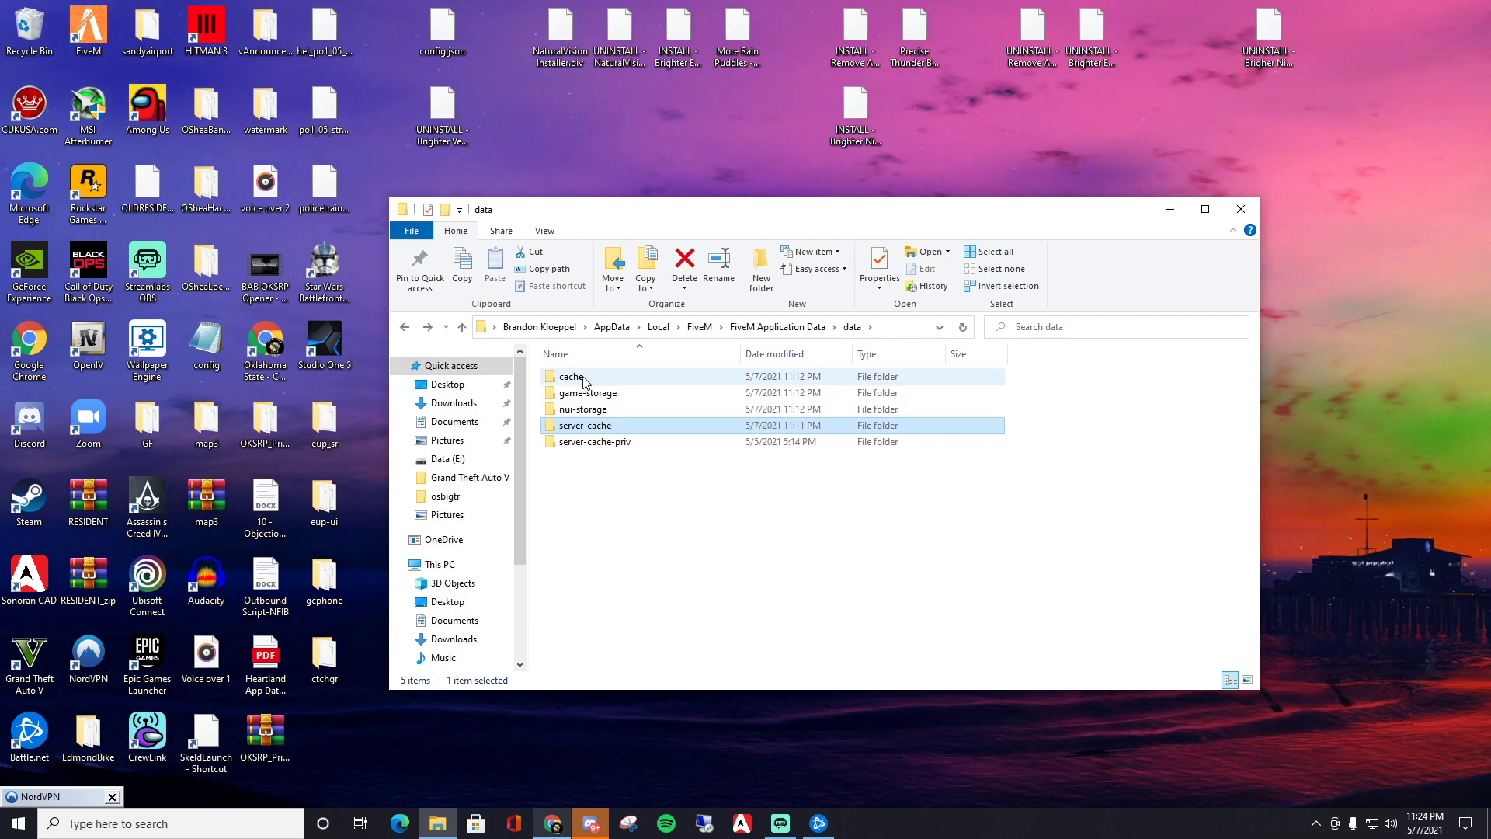
left_click(594, 441)
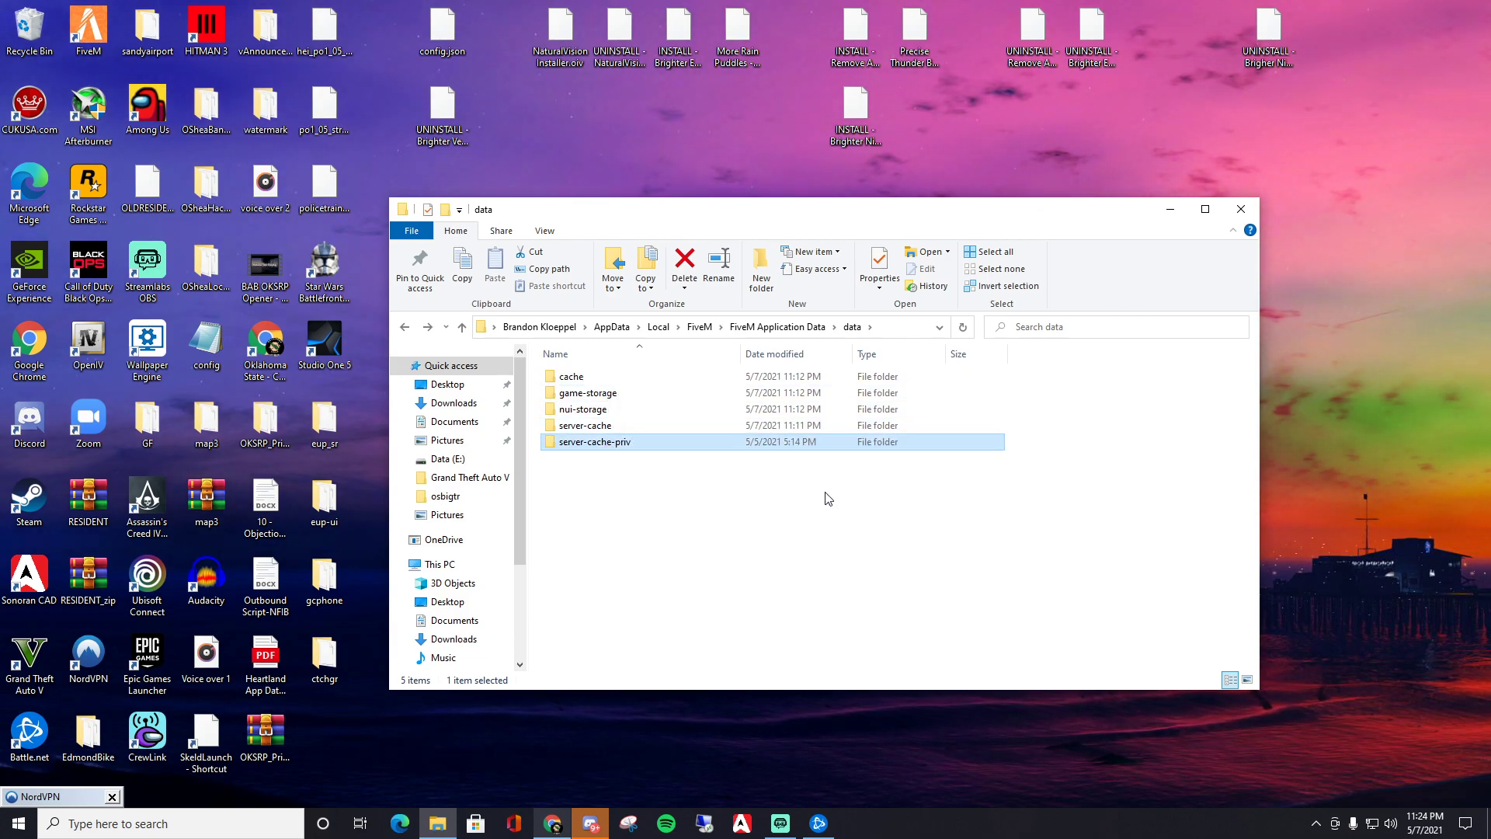
left_click(901, 526)
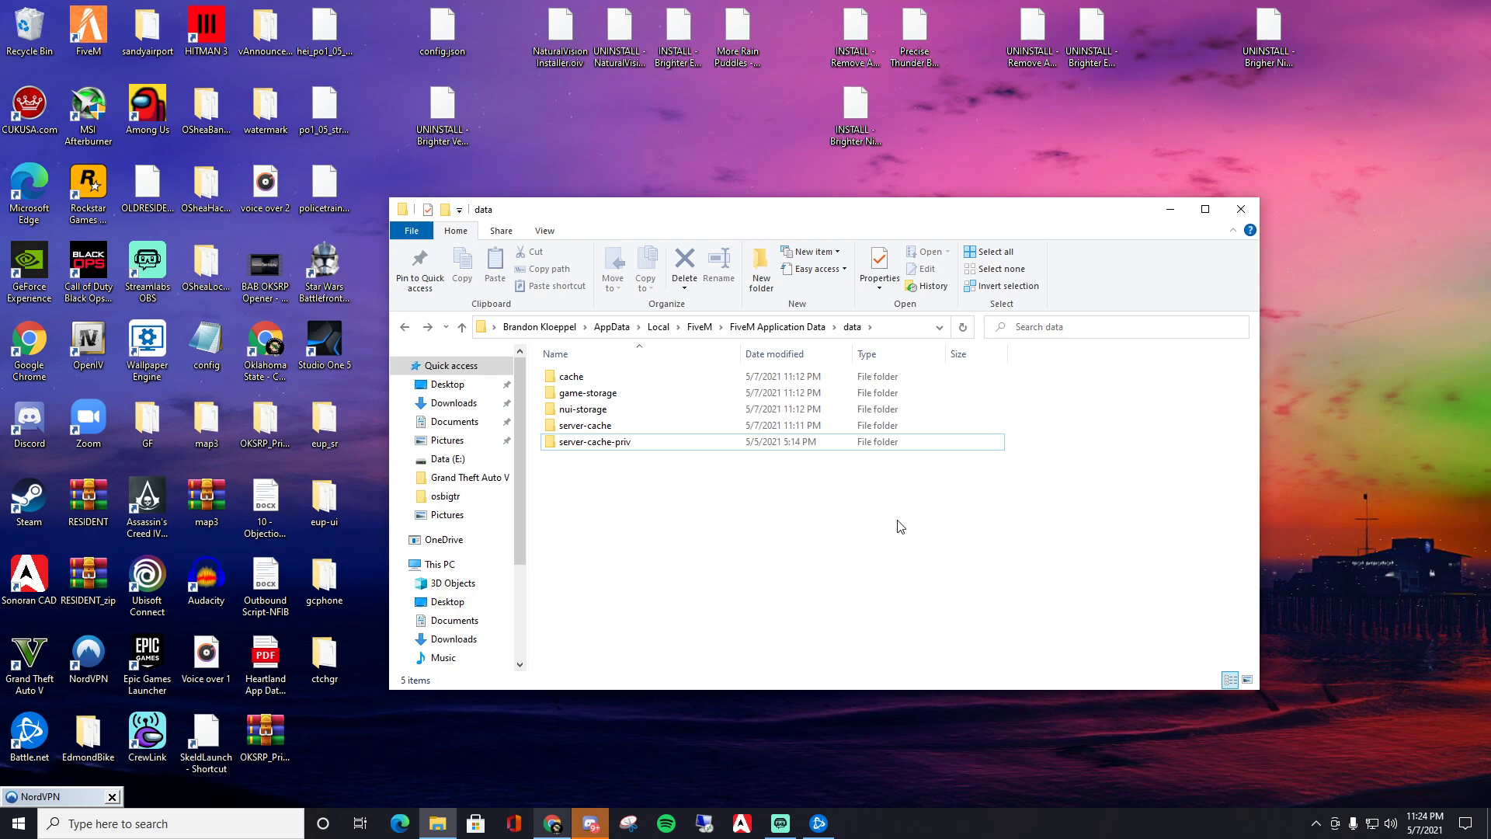
left_click(585, 425)
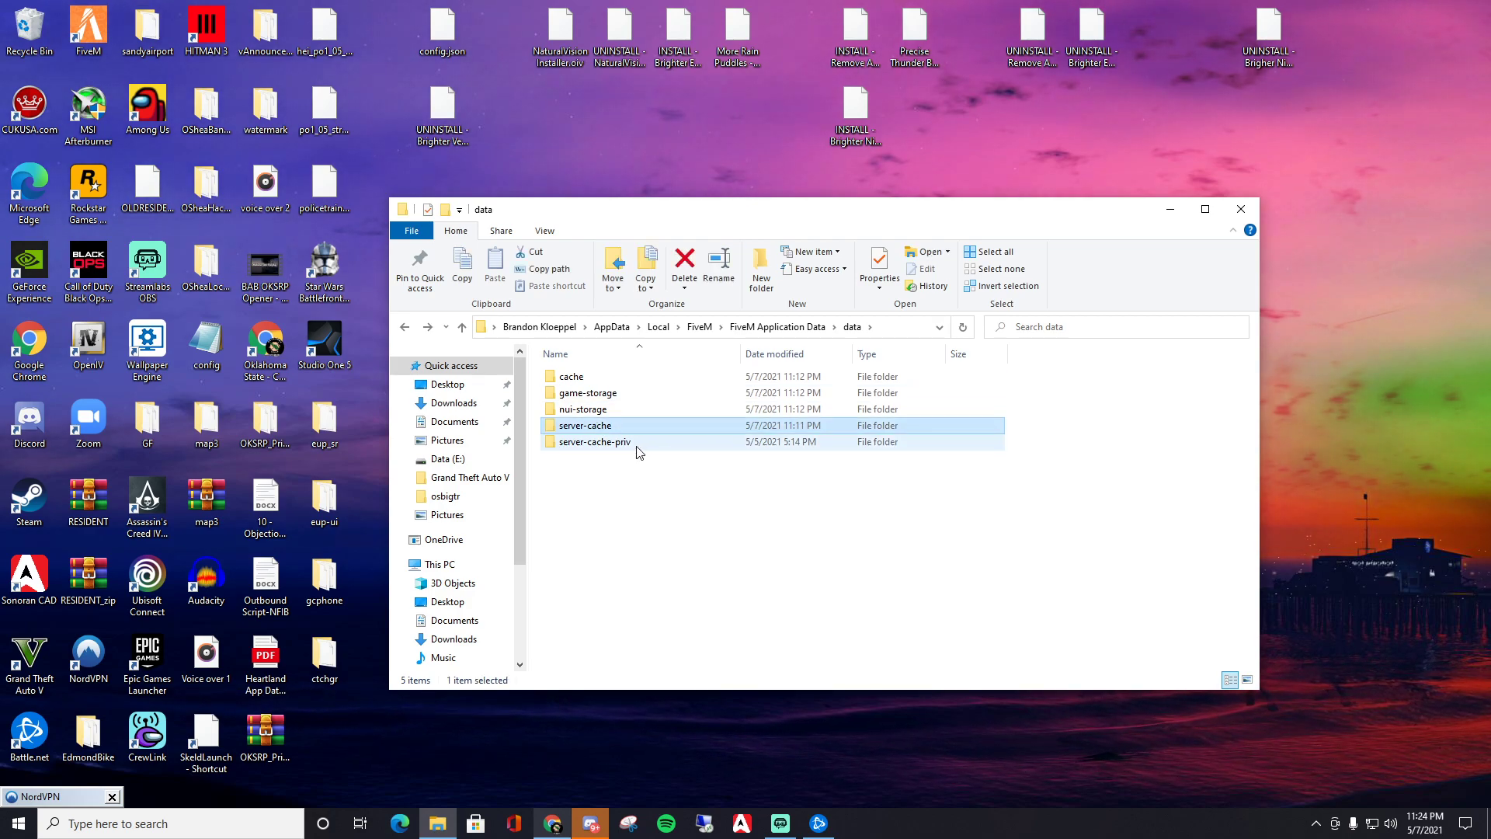
left_click(594, 442)
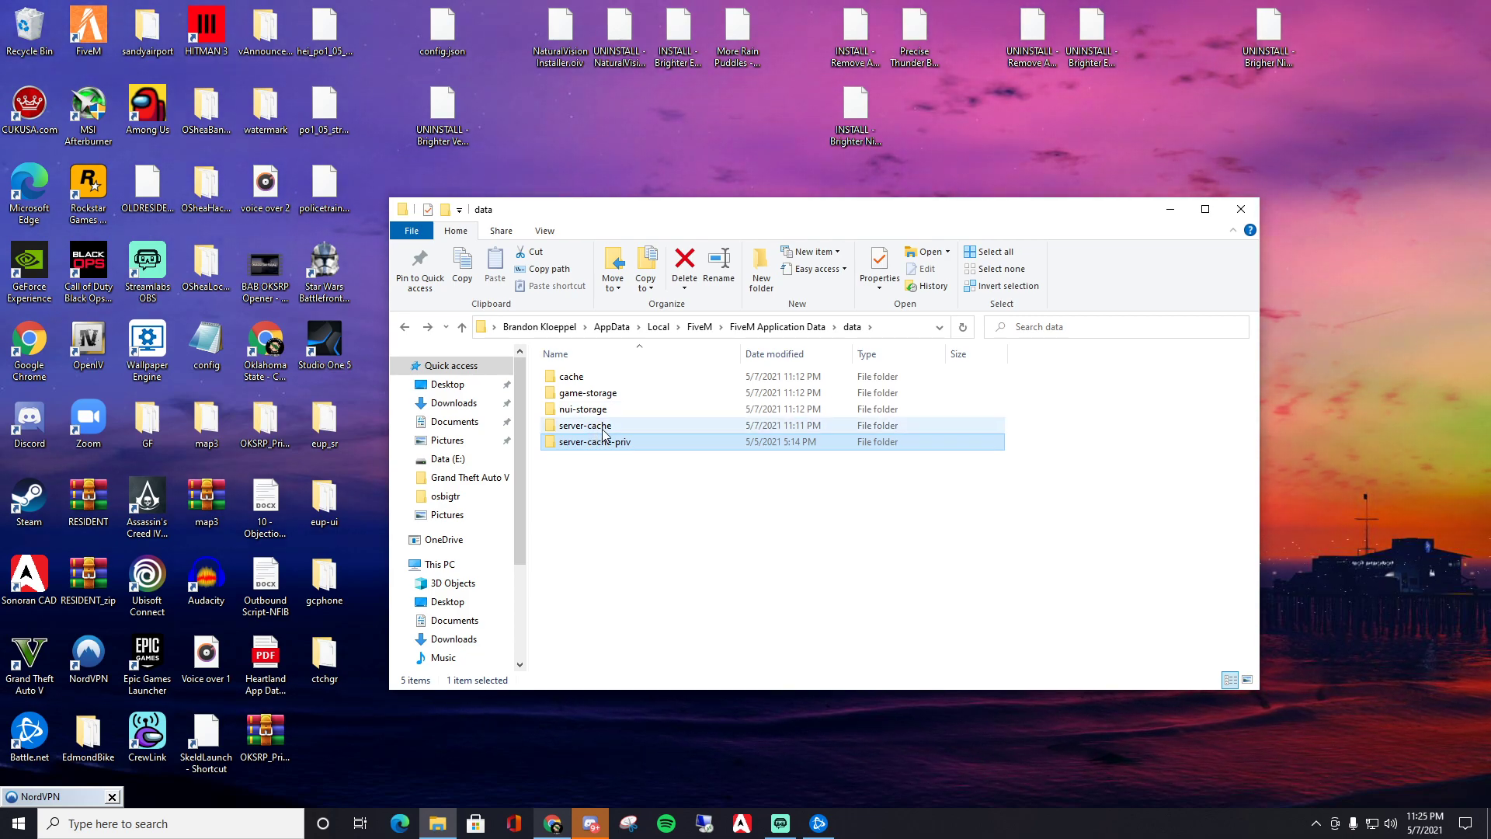
left_click(584, 424)
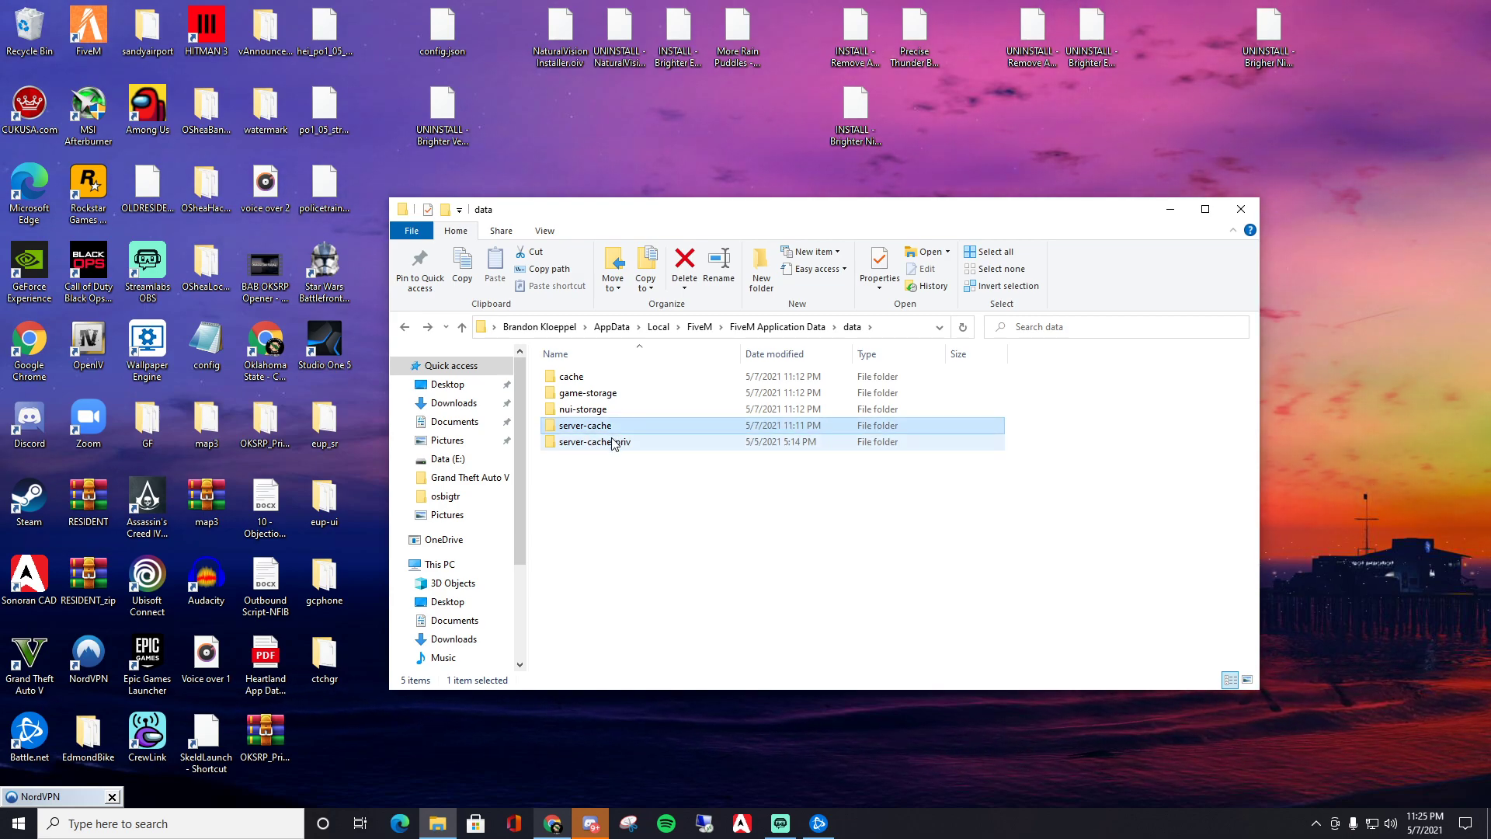
left_click(584, 426)
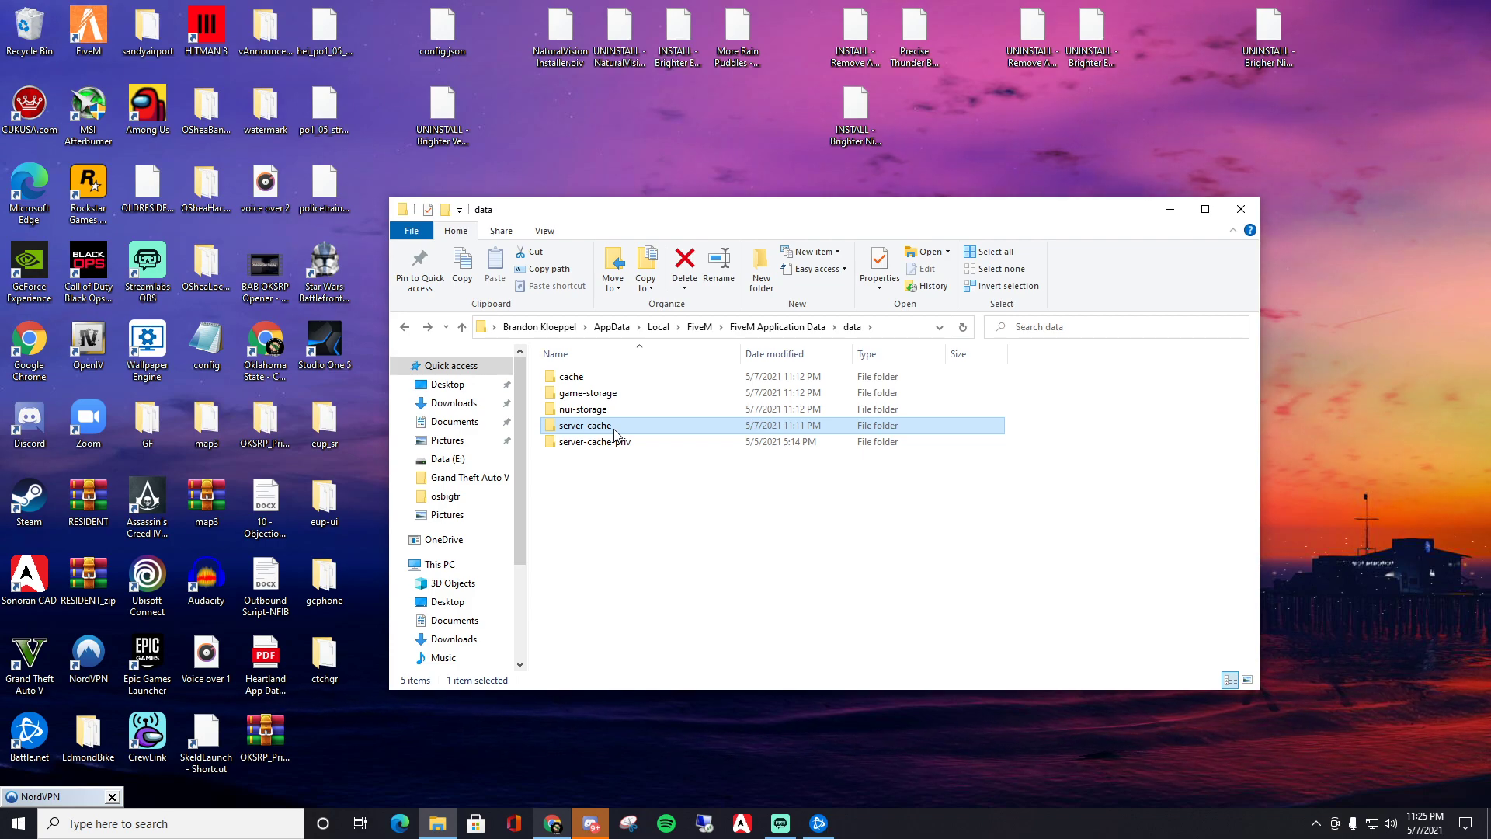
left_click(571, 375)
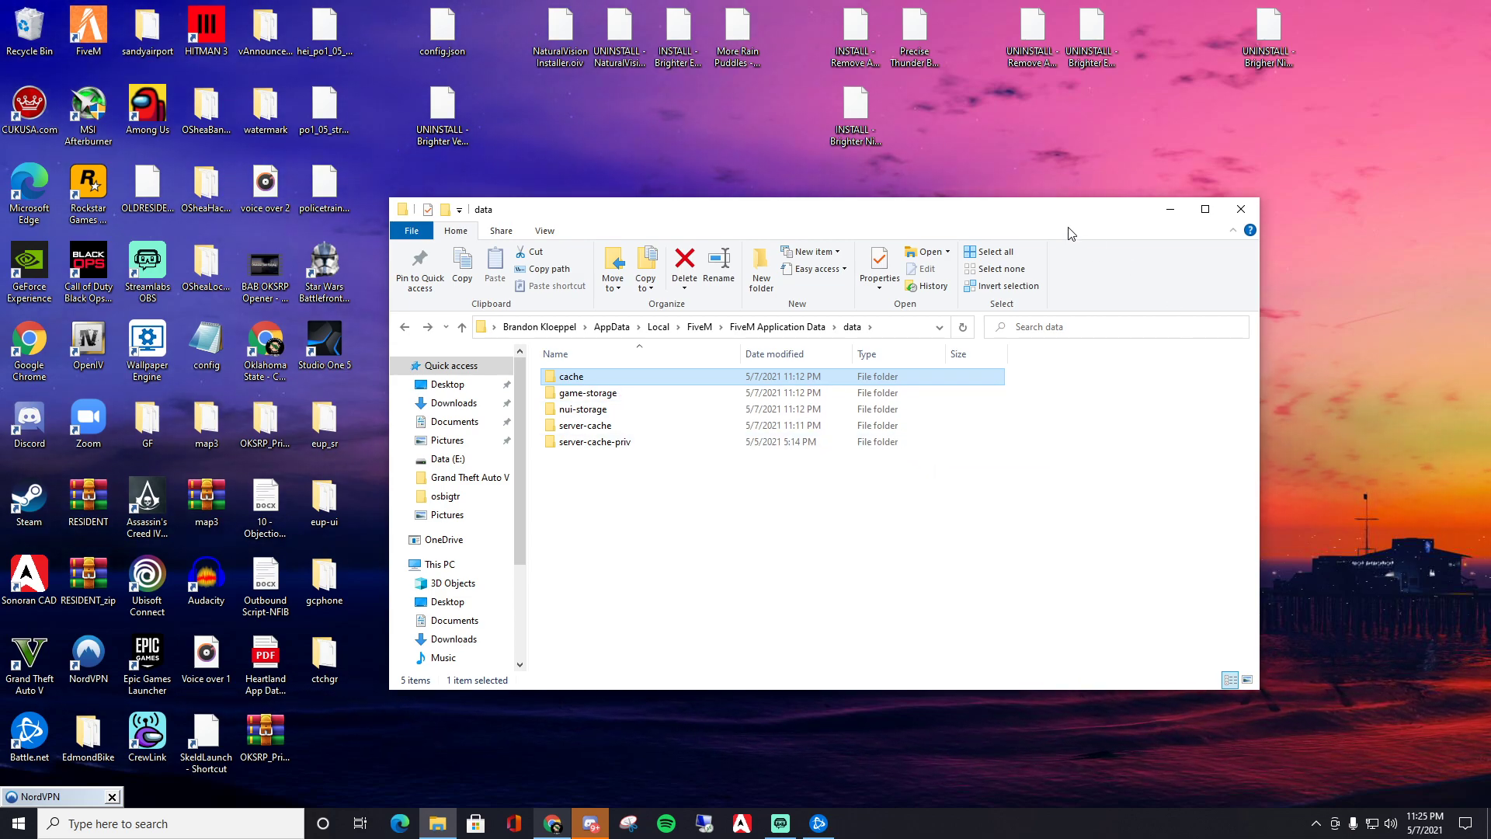
mouse_move(1054, 224)
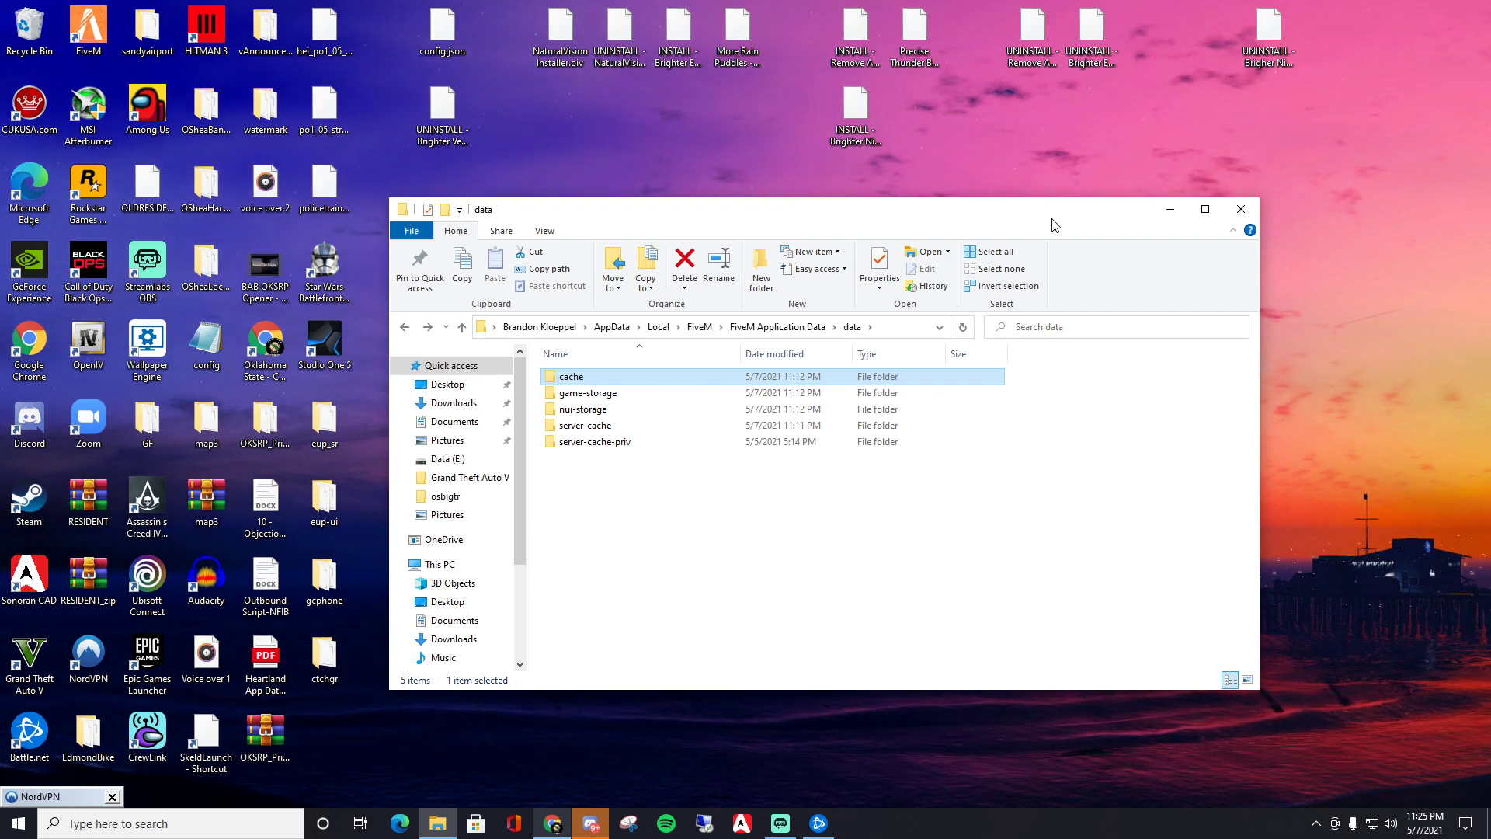
mouse_move(913, 755)
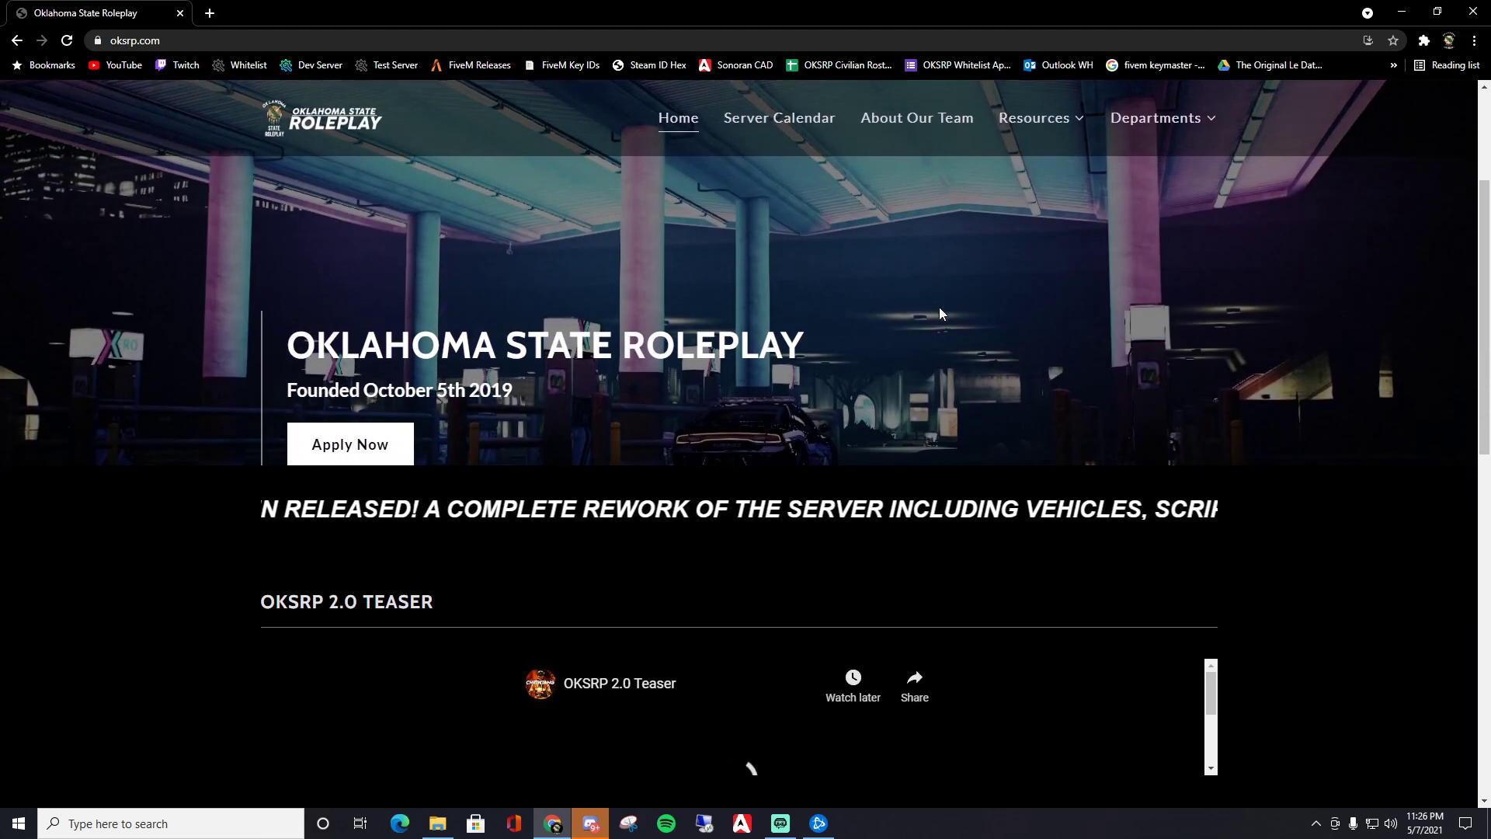
- Play the OKSRP 2.0 teaser video on the oksrp.com homepage
scroll("down", 3)
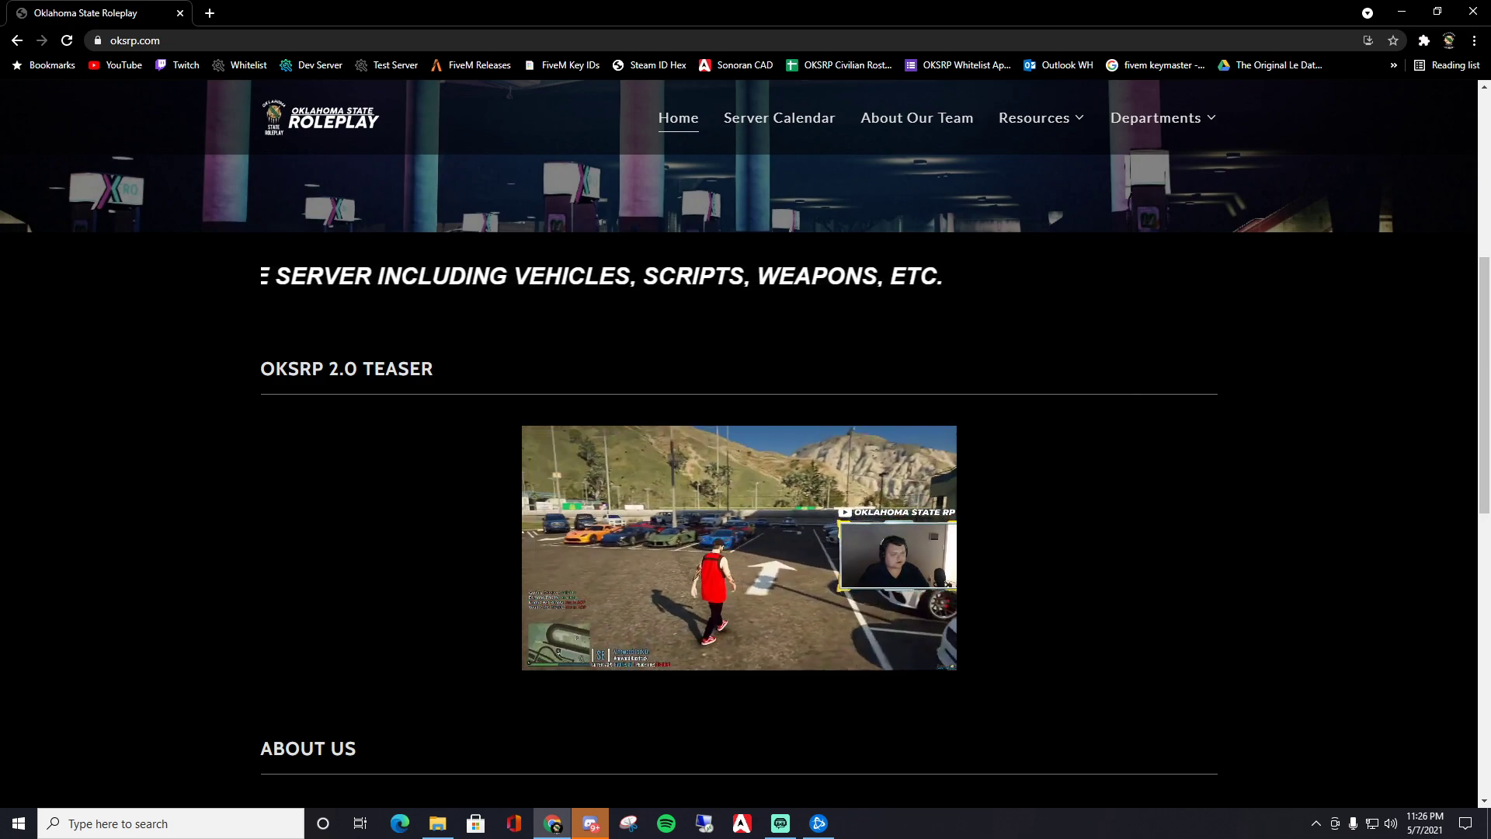
left_click(716, 539)
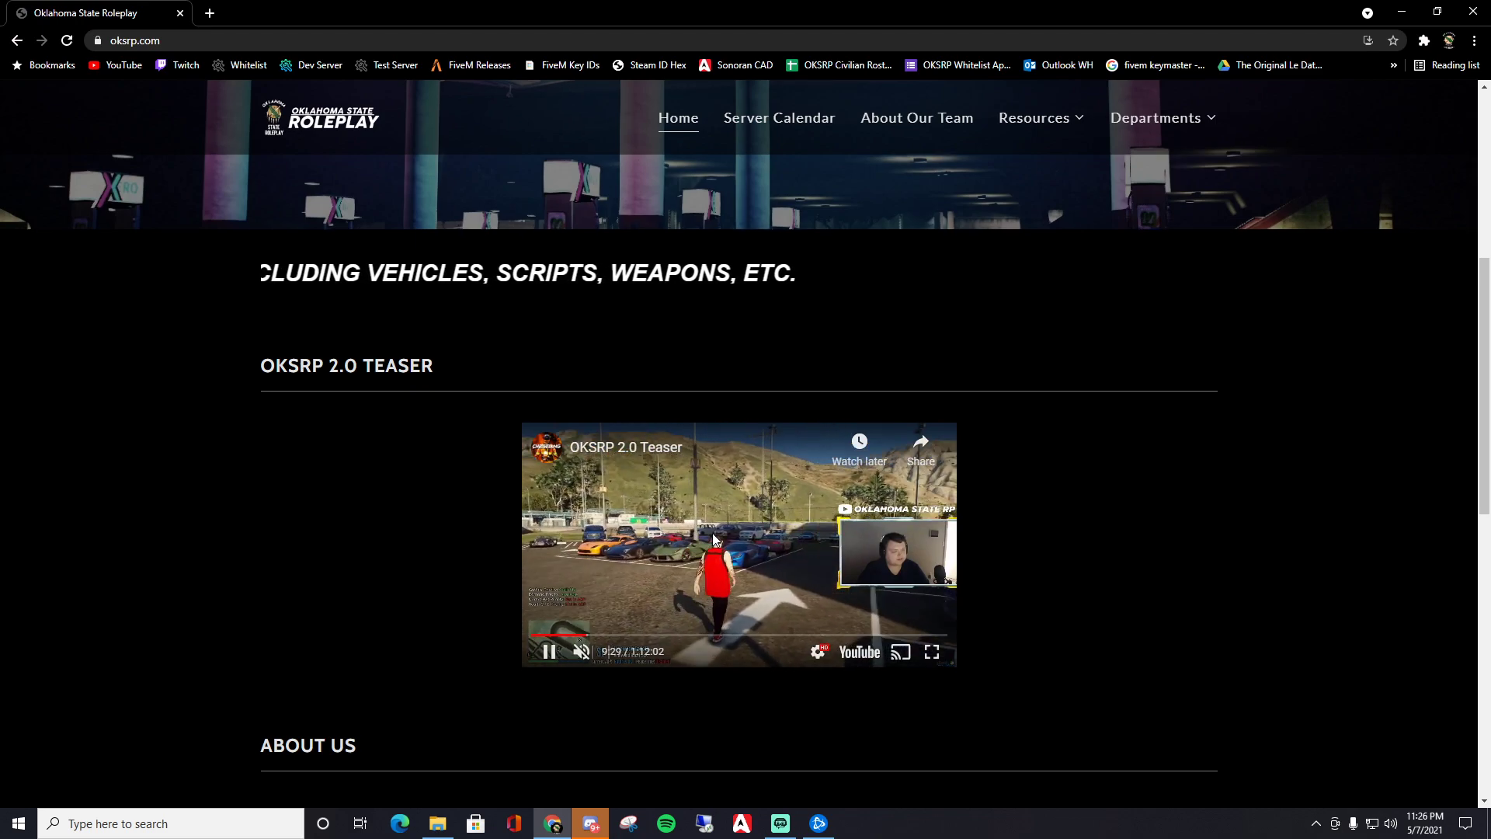
scroll("down", 3)
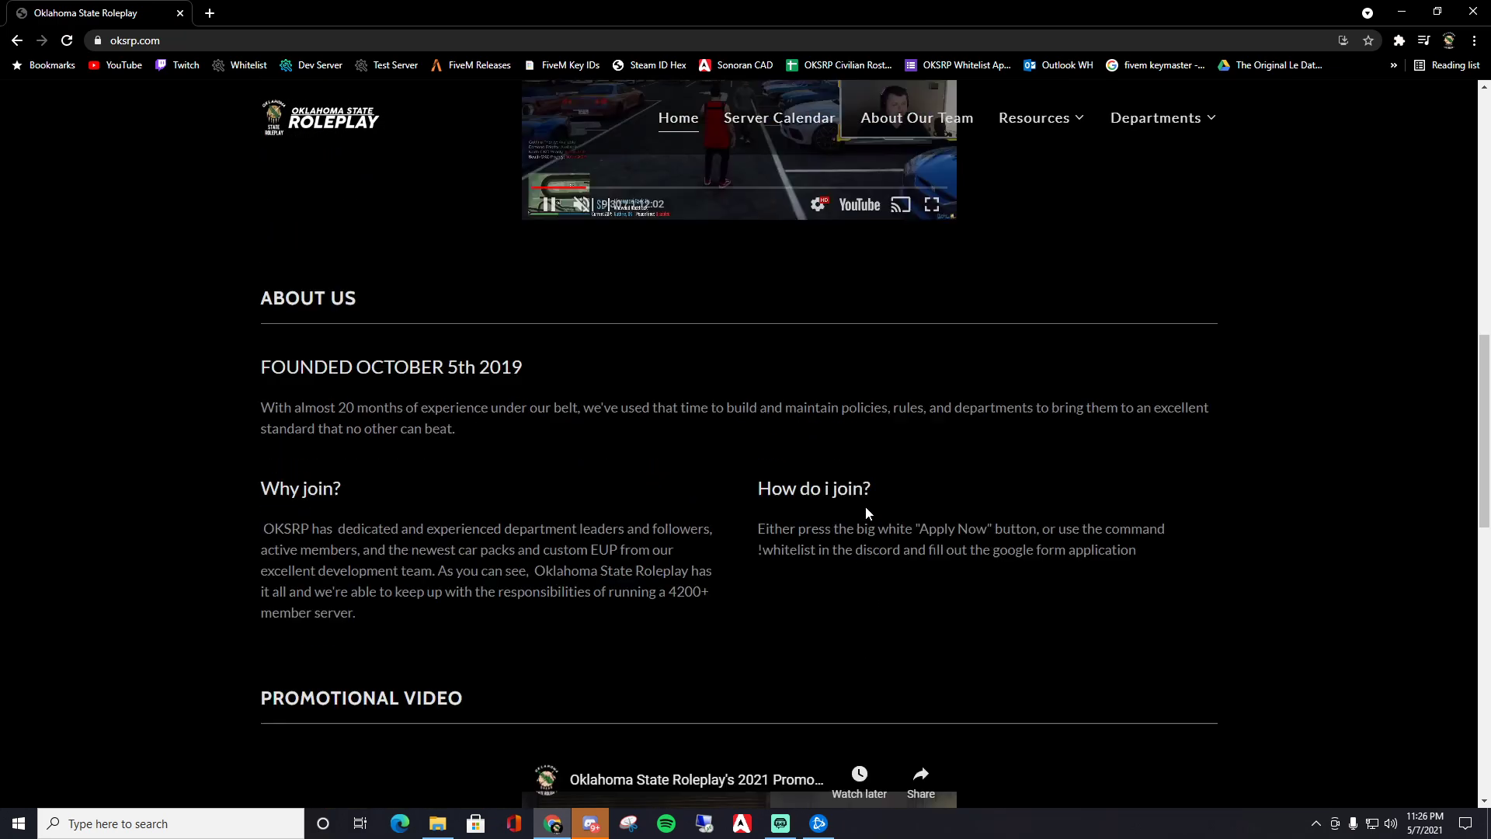
scroll("up", 3)
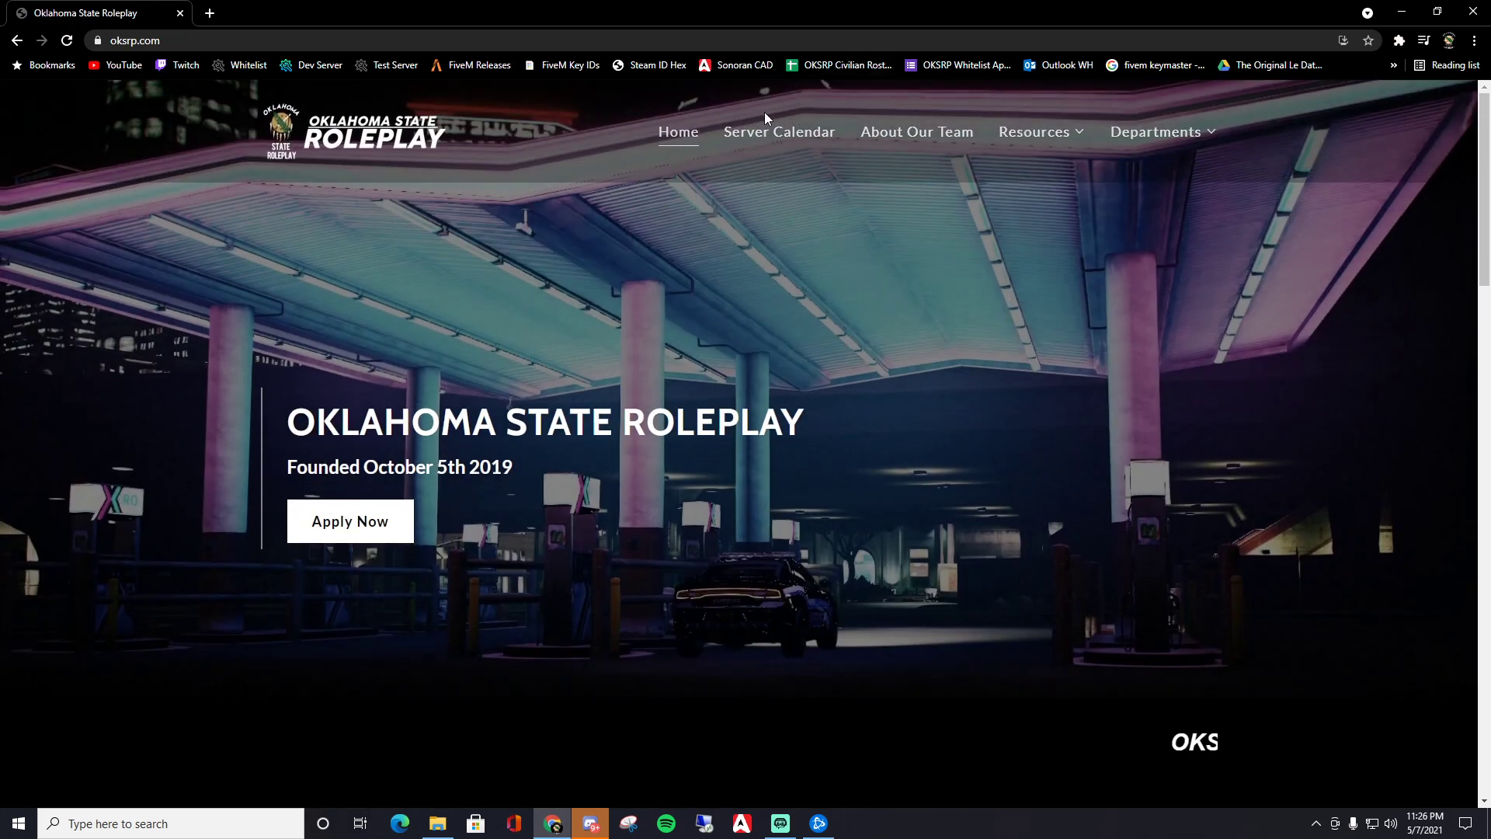
- Return to the OKSRP Home page and scroll down to the promotional video section
left_click(679, 132)
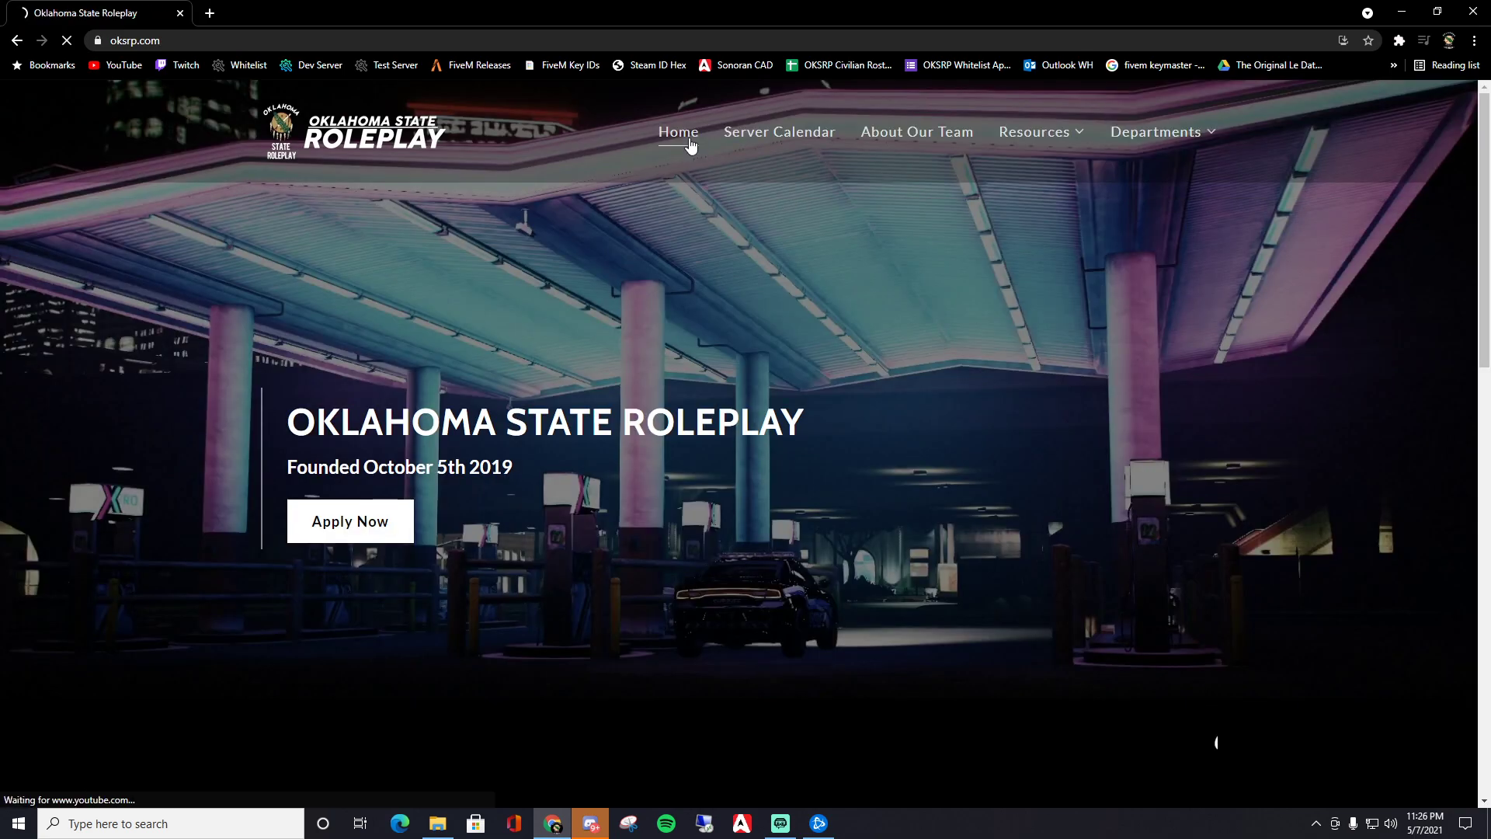
scroll("down", 3)
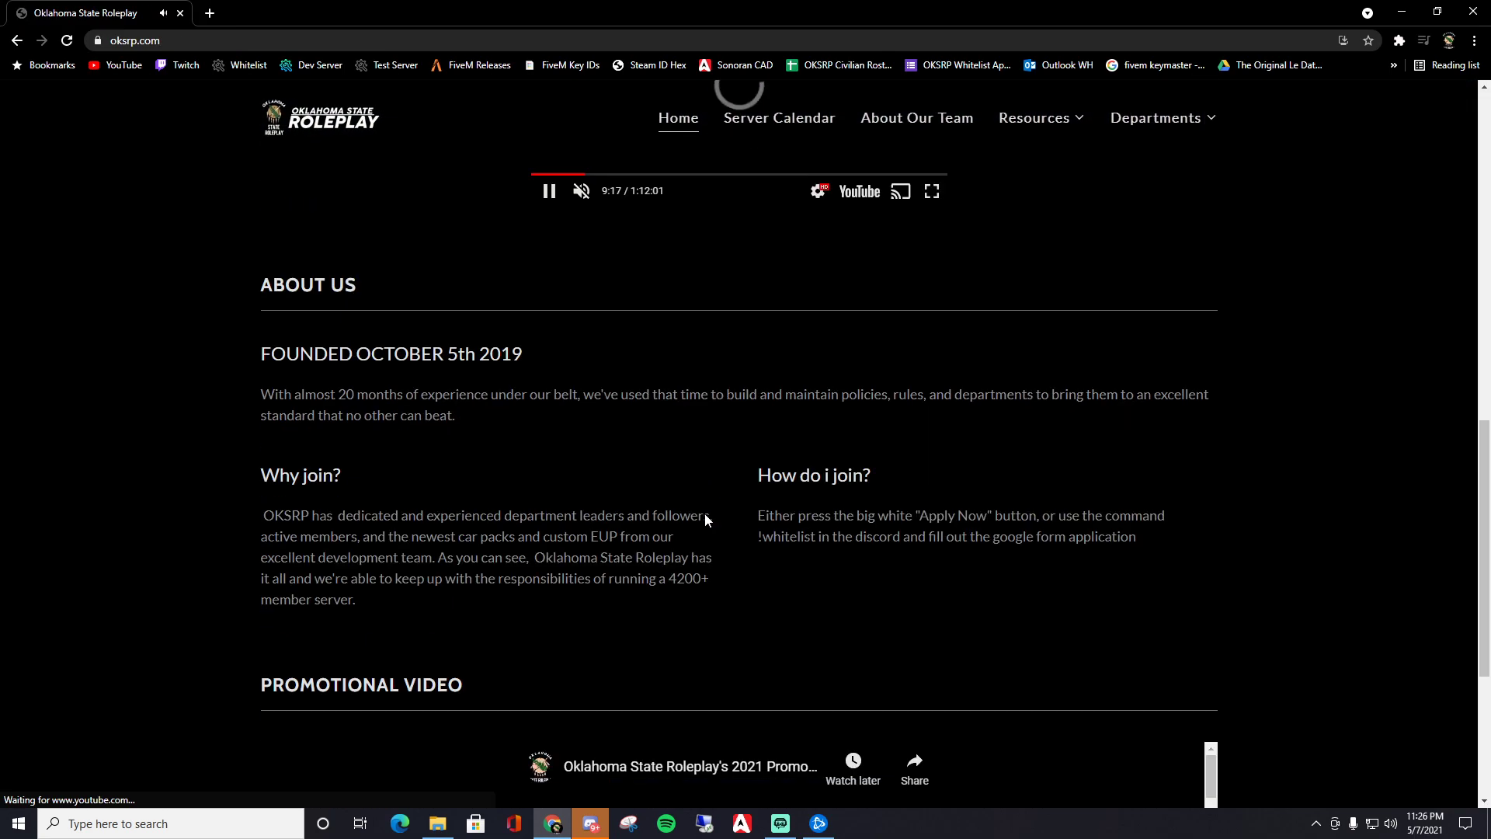
scroll("down", 3)
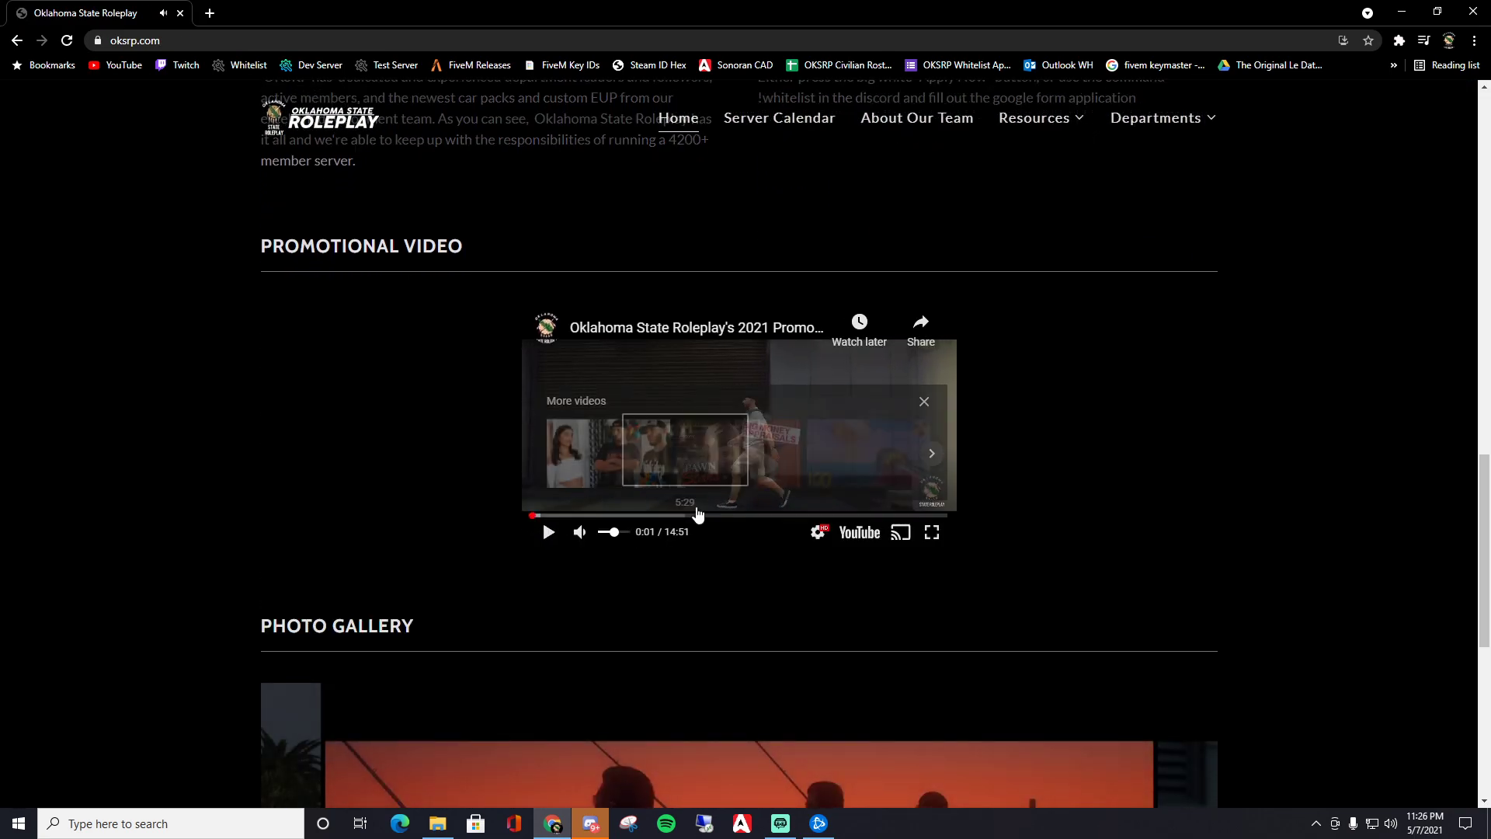